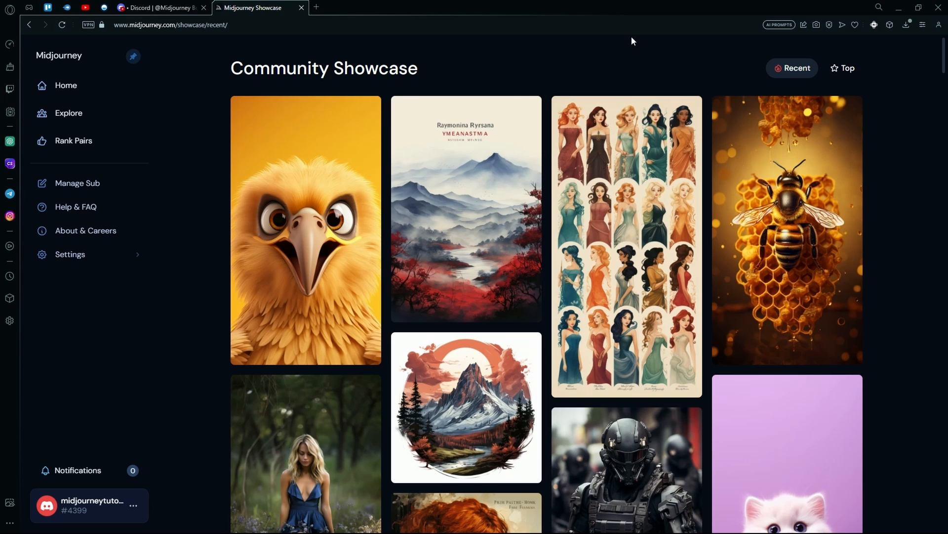
{"action": "mouse_move", "coordinate": [629, 51]}
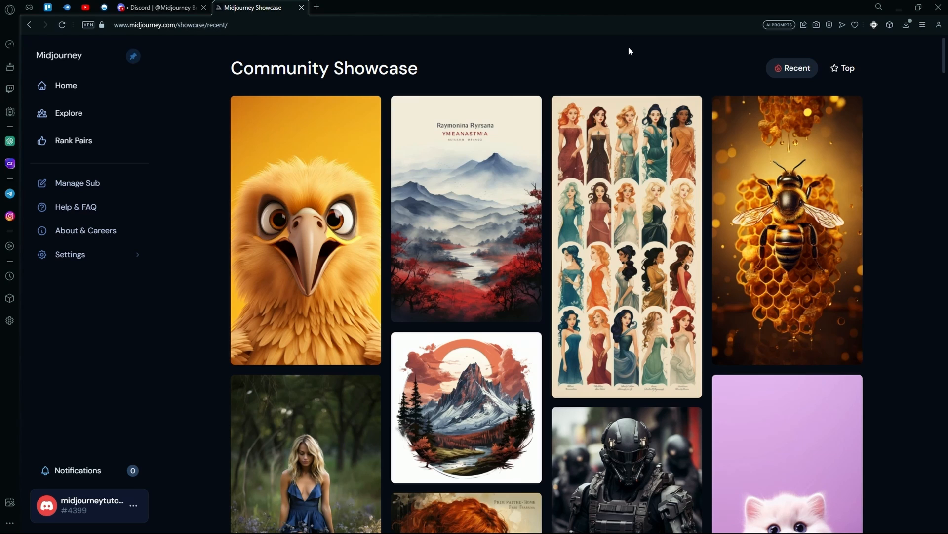
Step: Scroll through the Midjourney Bot DMs showing the dog character sheets
{"action": "scroll", "scroll_direction": "down", "scroll_amount": 3}
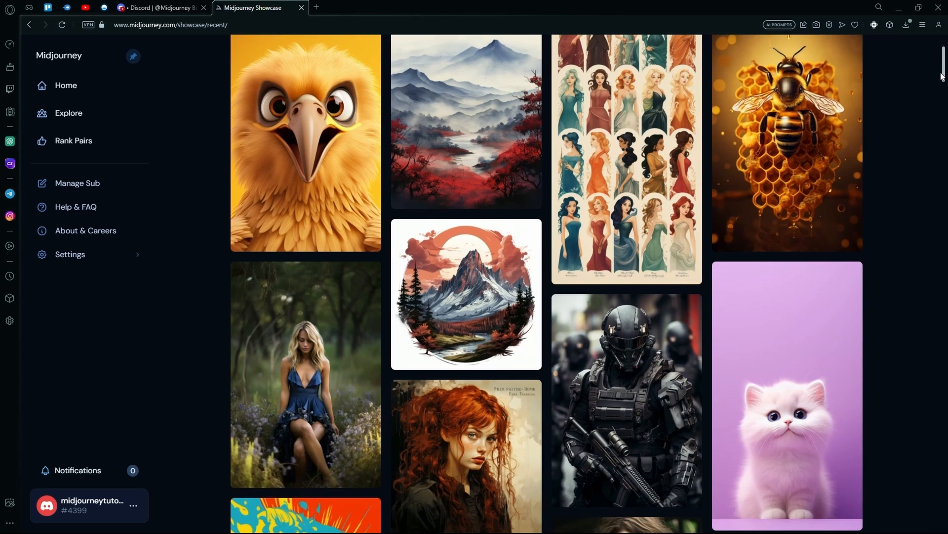
{"action": "scroll", "scroll_direction": "down", "scroll_amount": 3}
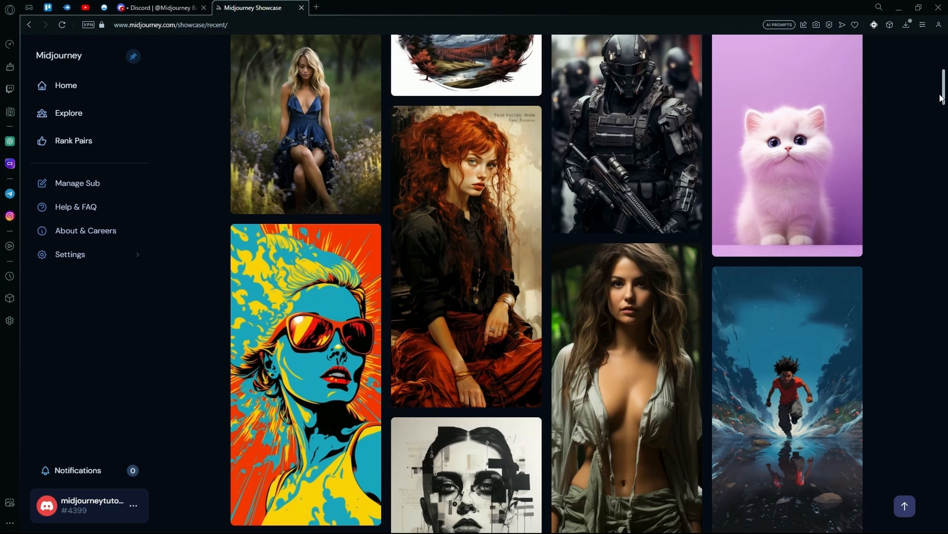
{"action": "scroll", "scroll_direction": "down", "scroll_amount": 3}
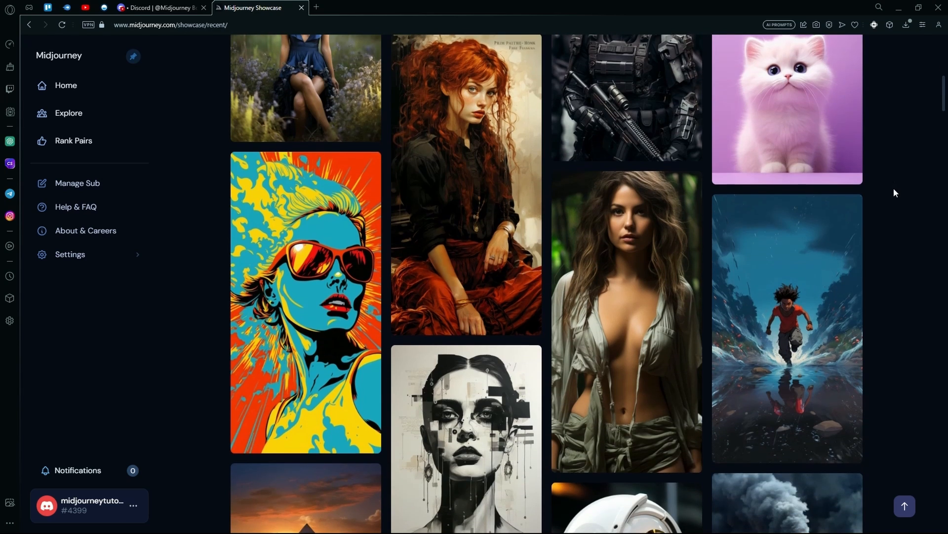
{"action": "scroll", "scroll_direction": "down", "scroll_amount": 3}
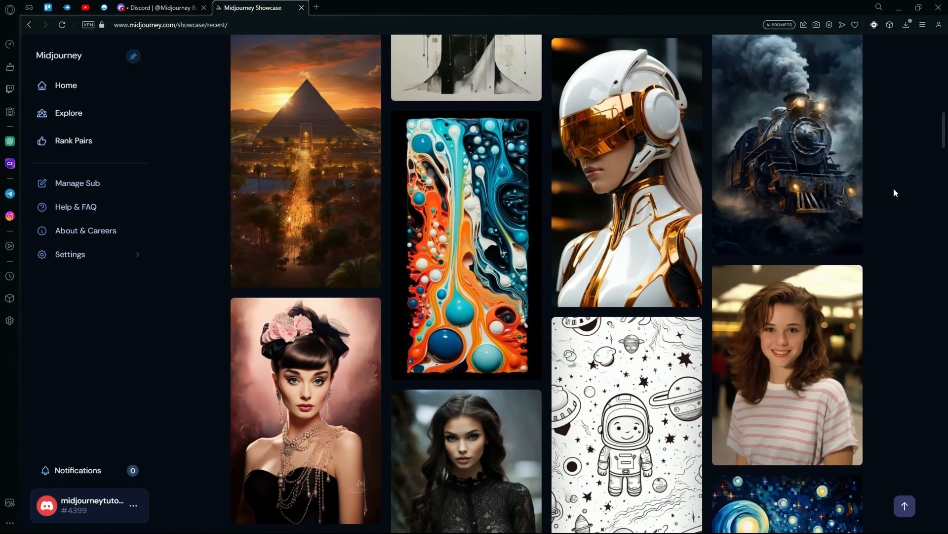
{"action": "scroll", "scroll_direction": "down", "scroll_amount": 3}
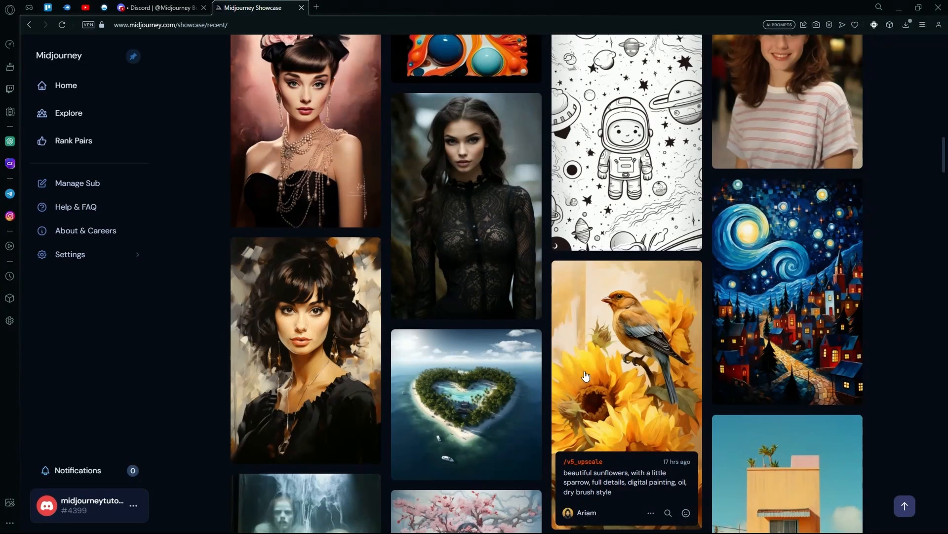
{"action": "scroll", "scroll_direction": "down", "scroll_amount": 3}
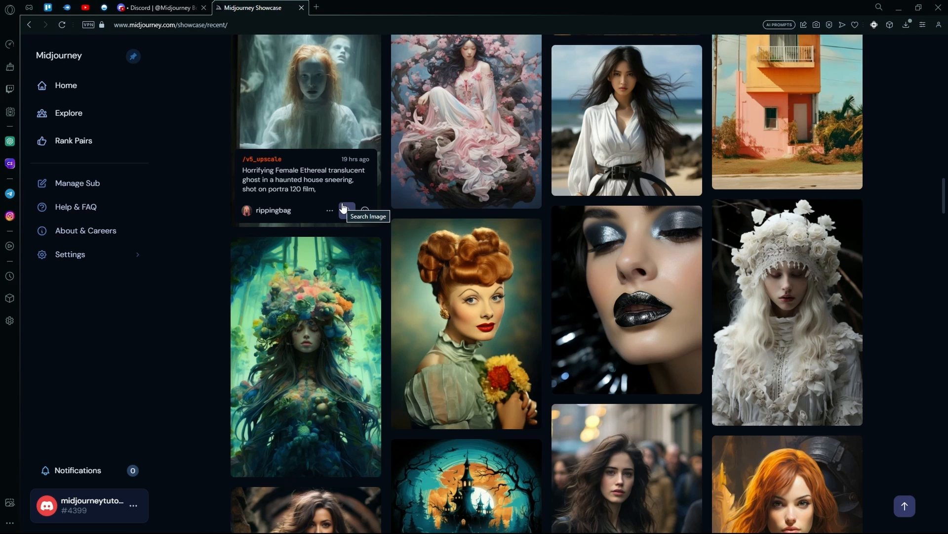
Step: Revisit the Midjourney Bot chat, close the showcase tab, and open a blank tab
{"action": "left_click", "coordinate": [160, 8]}
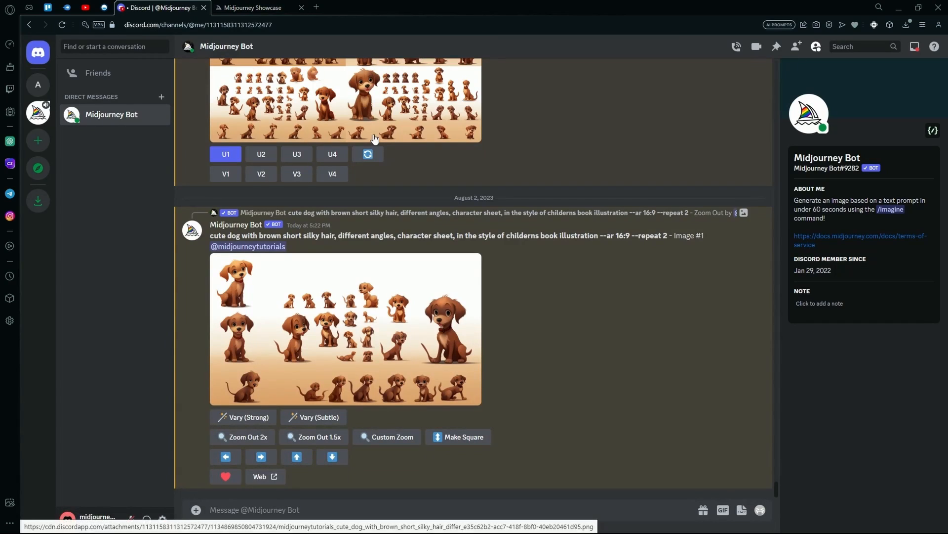
{"action": "mouse_move", "coordinate": [385, 265]}
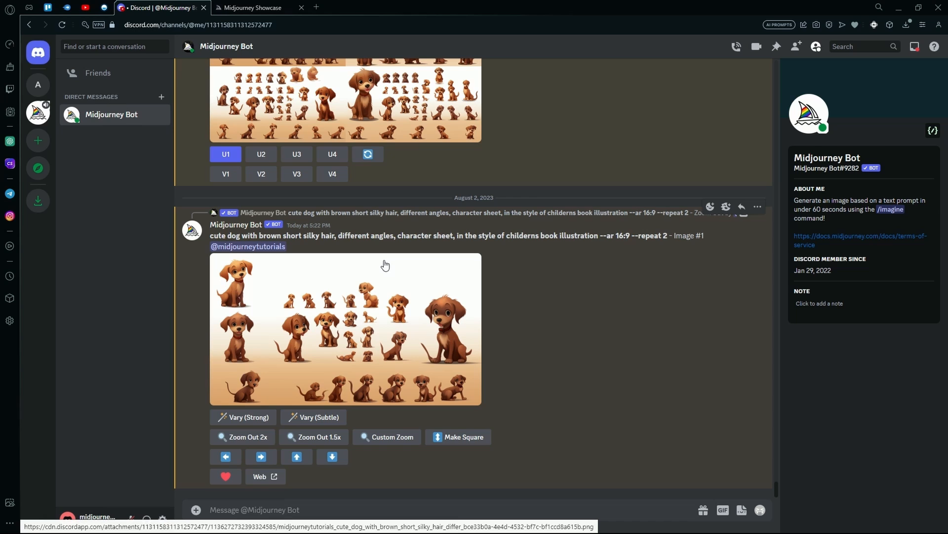
{"action": "left_click", "coordinate": [301, 8]}
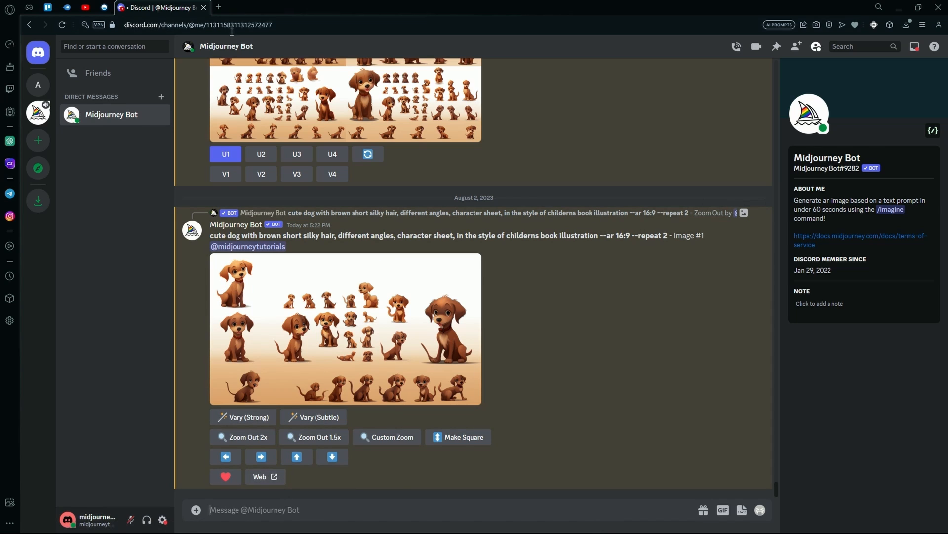
{"action": "left_click", "coordinate": [315, 7]}
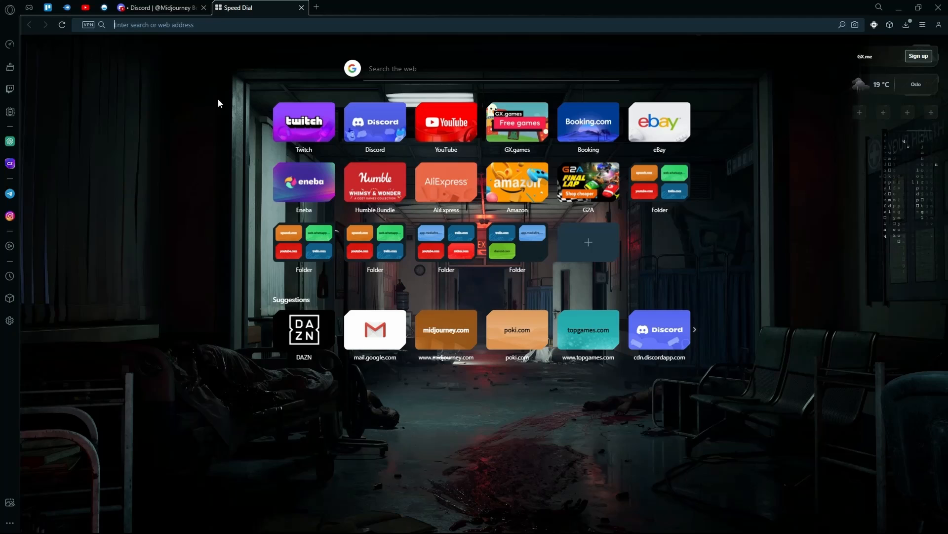
Step: Search Google for 'midjourney plan upgrade', correcting the typo first
{"action": "type", "text": "w"}
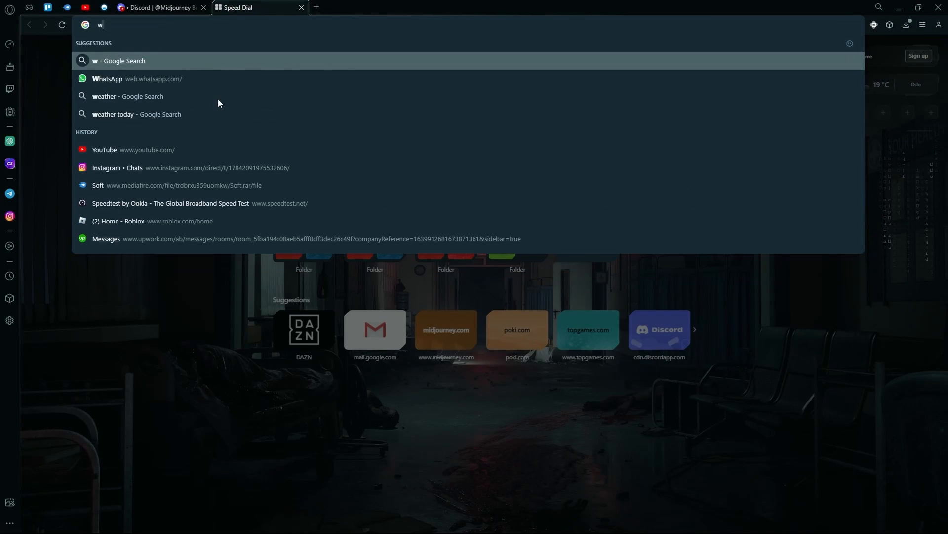
{"action": "type", "text": "midjourney p"}
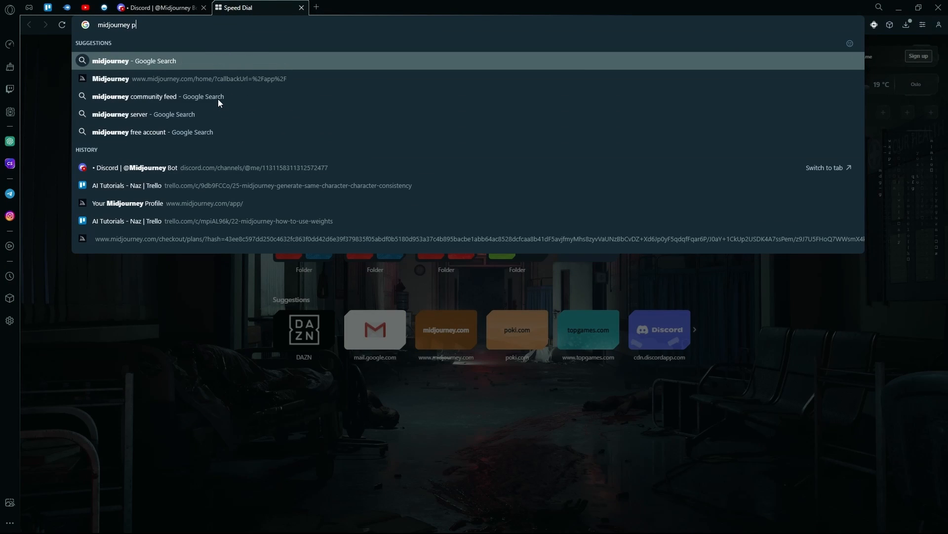
{"action": "type", "text": "lan upgre"}
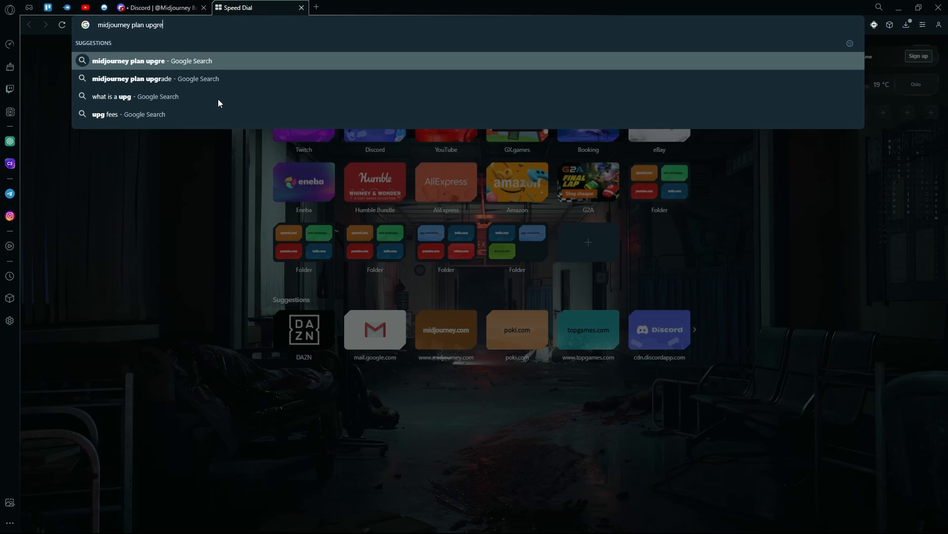
{"action": "key", "text": "Backspace"}
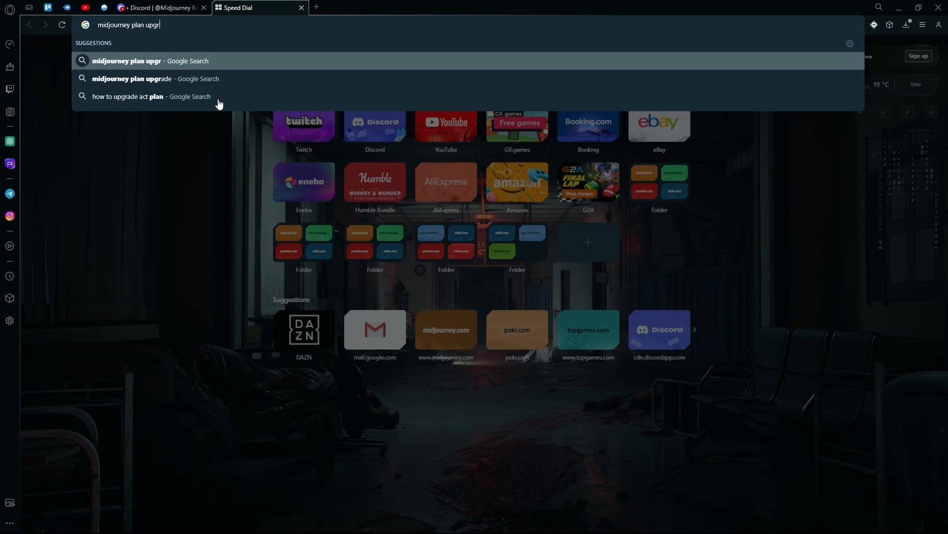
{"action": "left_click", "coordinate": [155, 78]}
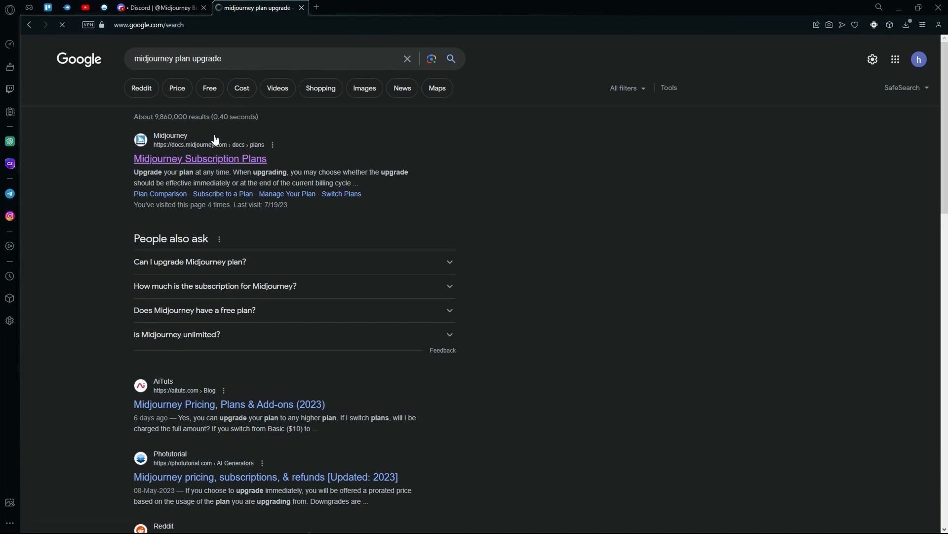
Step: Open the Subscription Plans docs result and follow its link to midjourney.com/account
{"action": "left_click", "coordinate": [200, 158]}
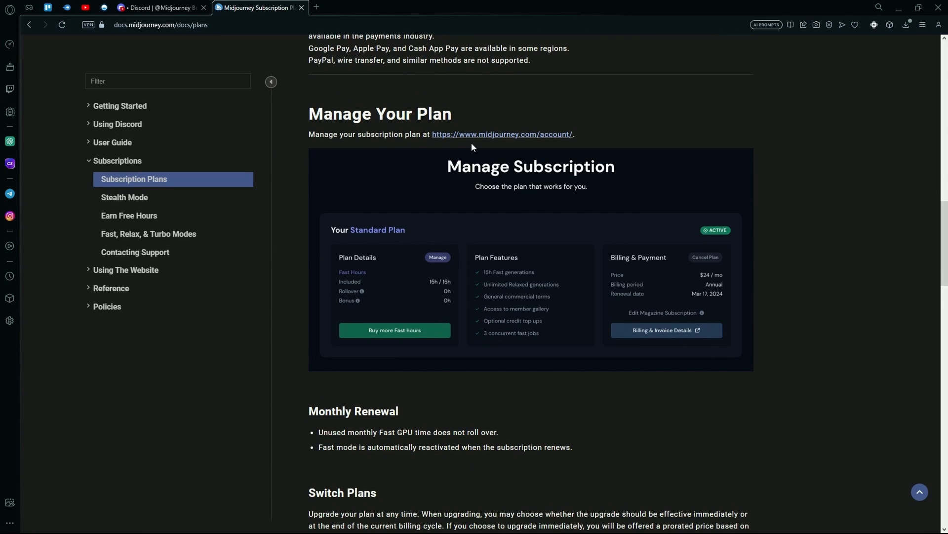
{"action": "left_click", "coordinate": [502, 134]}
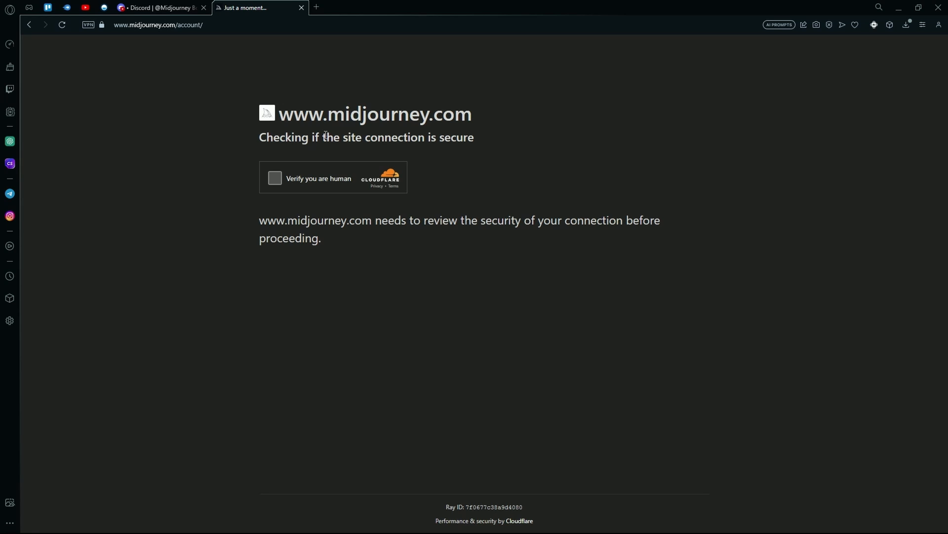
Step: Pass the Cloudflare check, view the active Basic Plan, and return to the Bot chat
{"action": "left_click", "coordinate": [275, 178]}
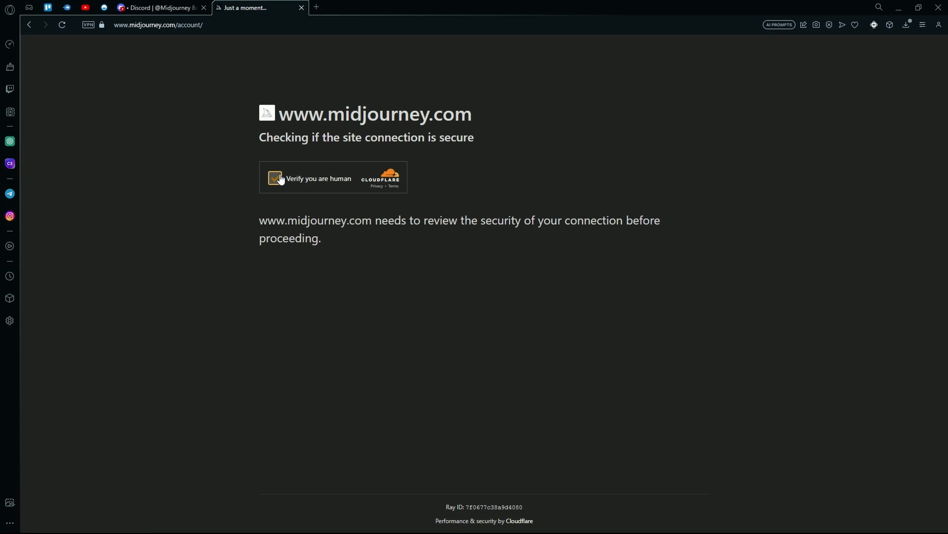
{"action": "left_click", "coordinate": [277, 178]}
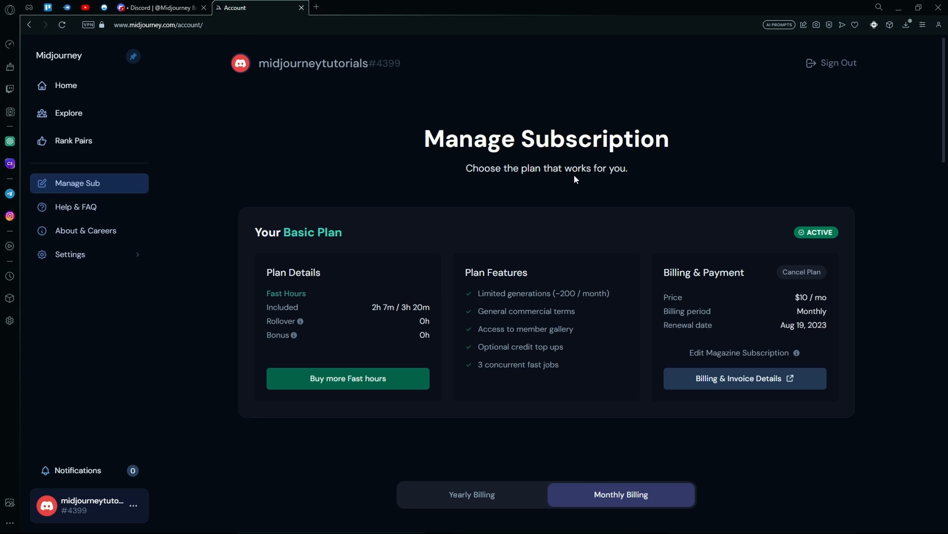
{"action": "scroll", "scroll_direction": "down", "scroll_amount": 3}
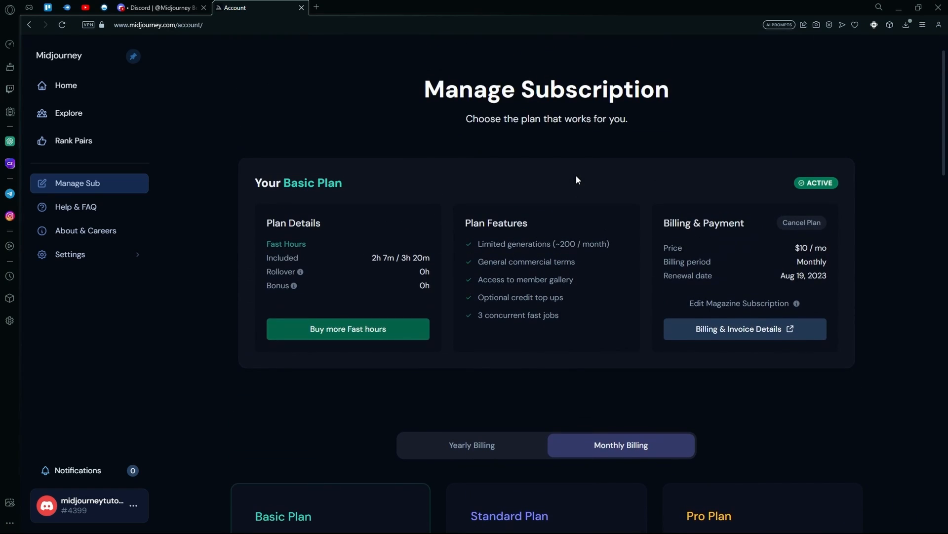
{"action": "mouse_move", "coordinate": [587, 176]}
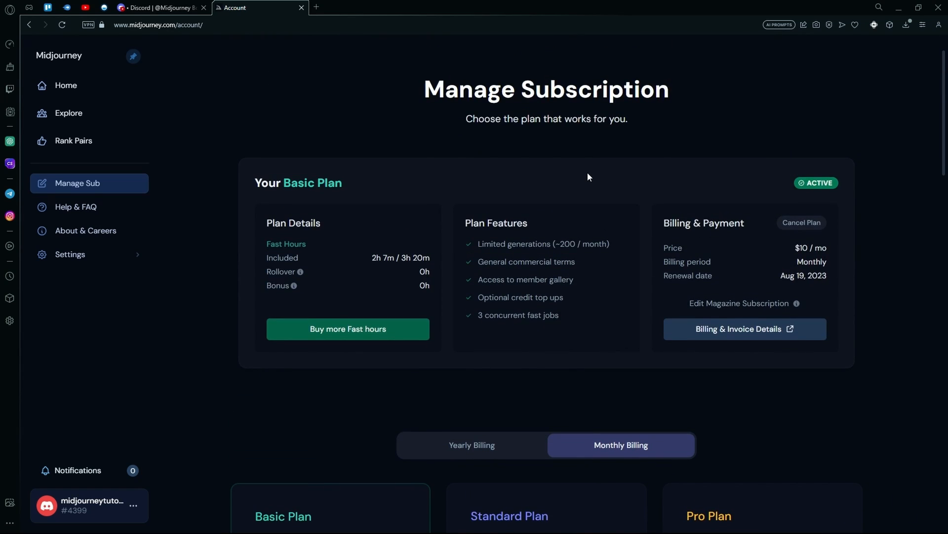
{"action": "left_click", "coordinate": [160, 7]}
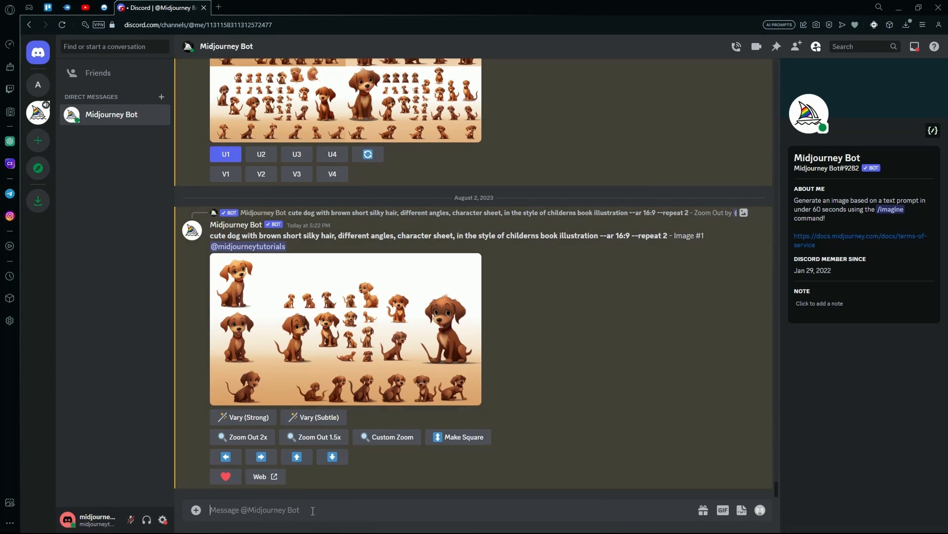
Step: Send /private, receive the Basic Plan upgrade notice, then enter /settings
{"action": "type", "text": "/"}
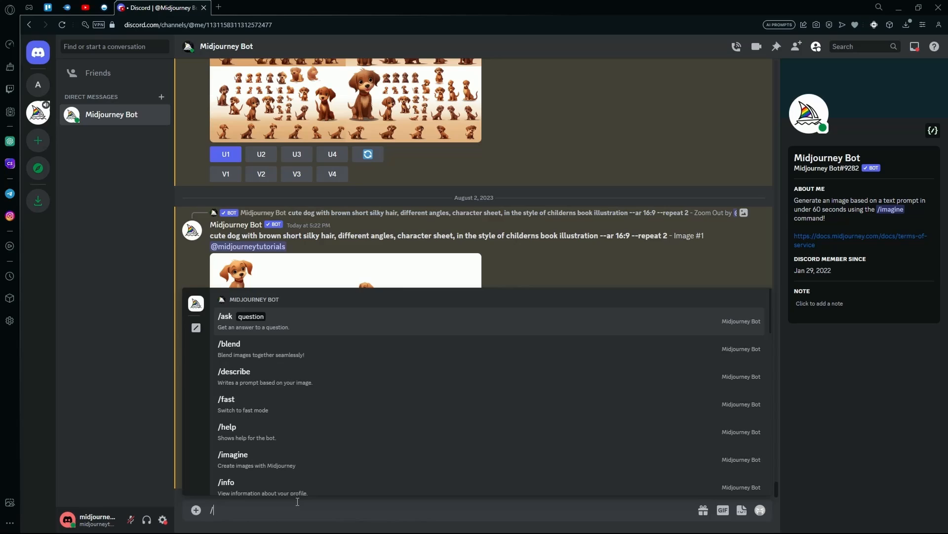
{"action": "type", "text": "private"}
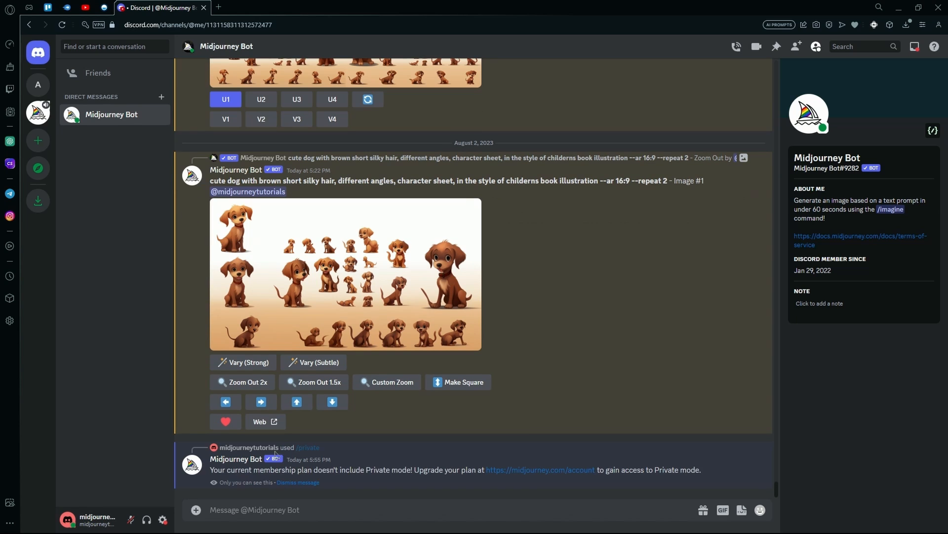
{"action": "mouse_move", "coordinate": [391, 484]}
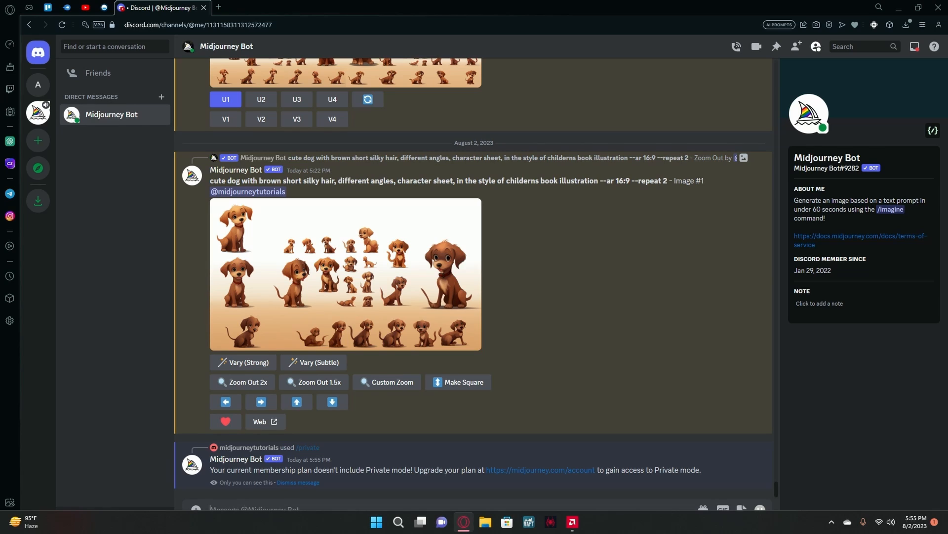
{"action": "mouse_move", "coordinate": [238, 417]}
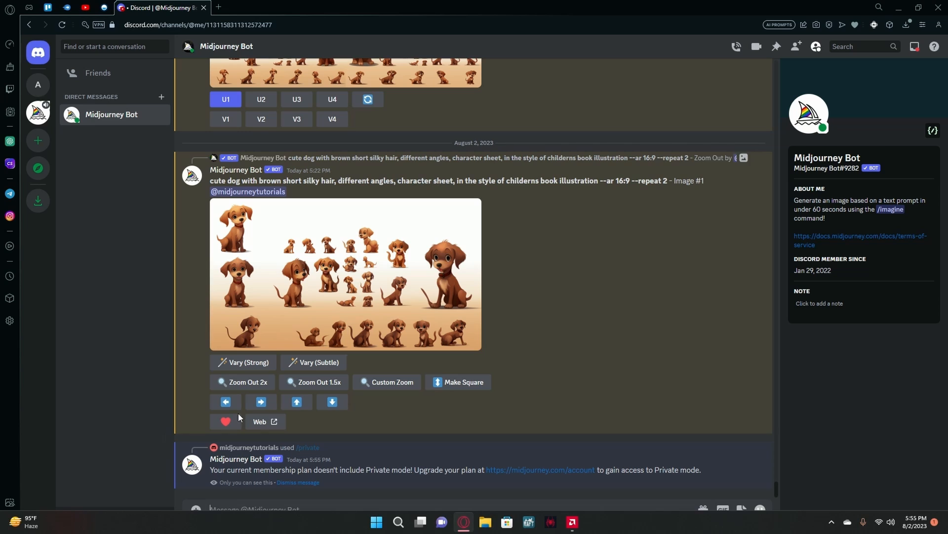
{"action": "type", "text": "/settin"}
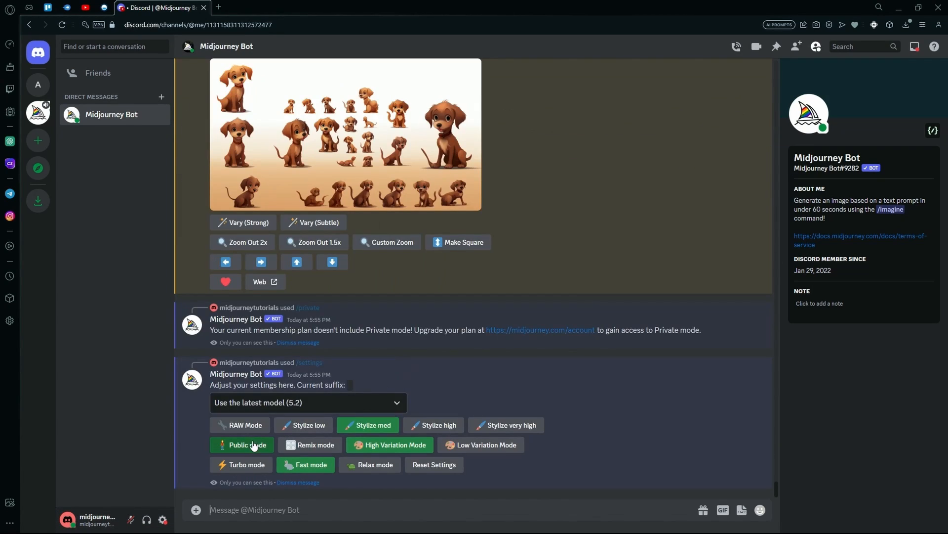
{"action": "mouse_move", "coordinate": [255, 453]}
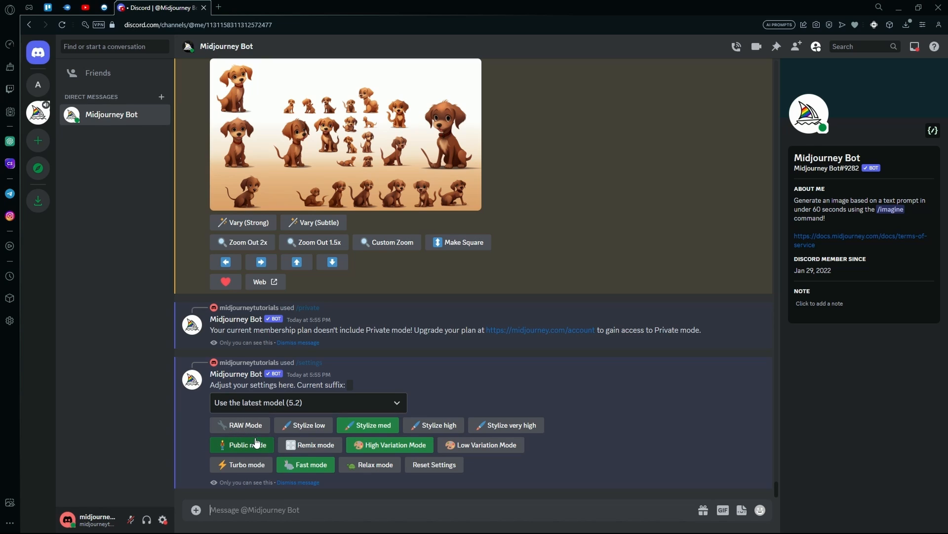
{"action": "mouse_move", "coordinate": [253, 450]}
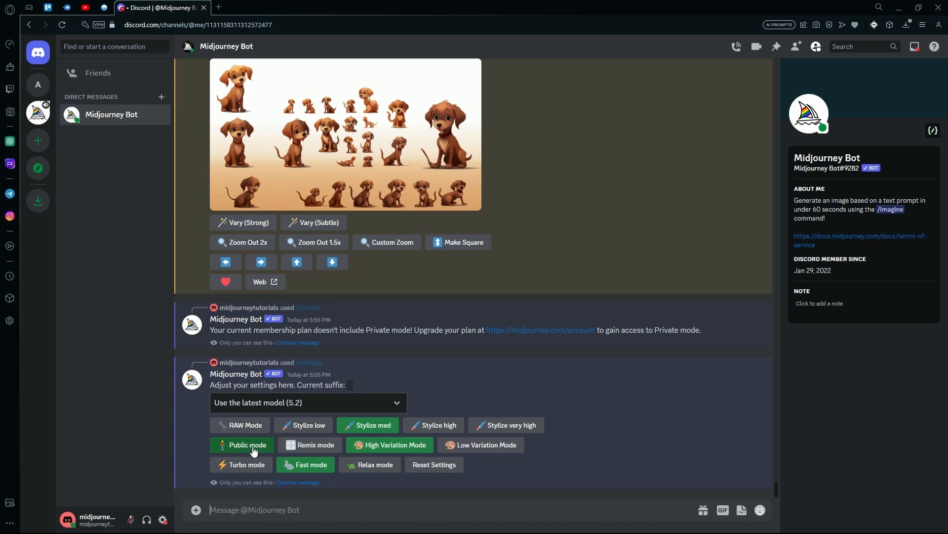
{"action": "mouse_move", "coordinate": [305, 463]}
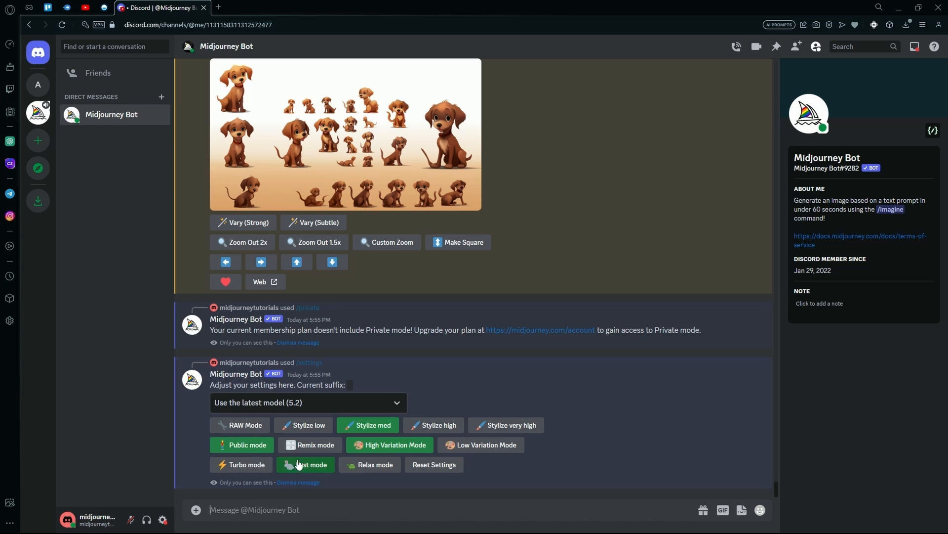
Step: Review the settings panel: Public mode, Stylize med, High Variation Mode and Fast mode
{"action": "left_click", "coordinate": [305, 464]}
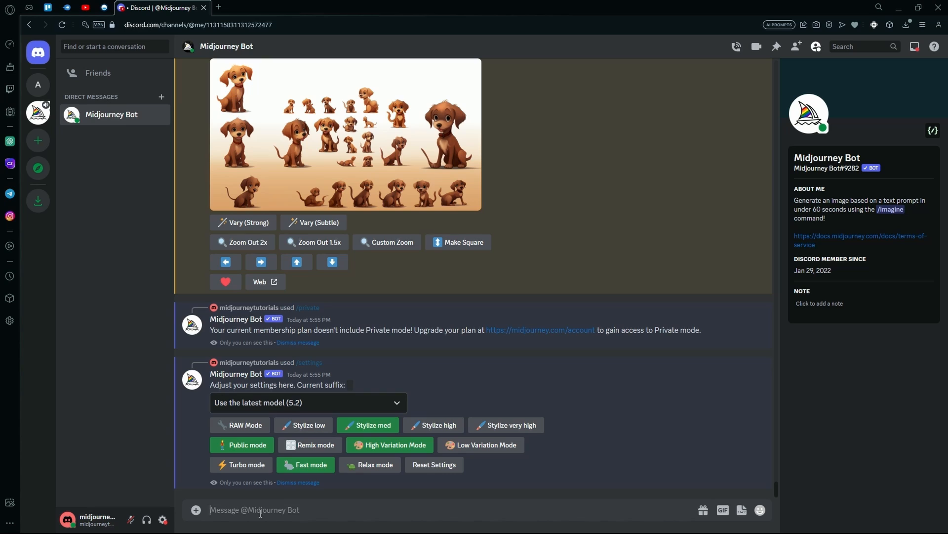
Step: Send the /public command to the Midjourney Bot and read its stealth-disabled reply
{"action": "type", "text": "/public"}
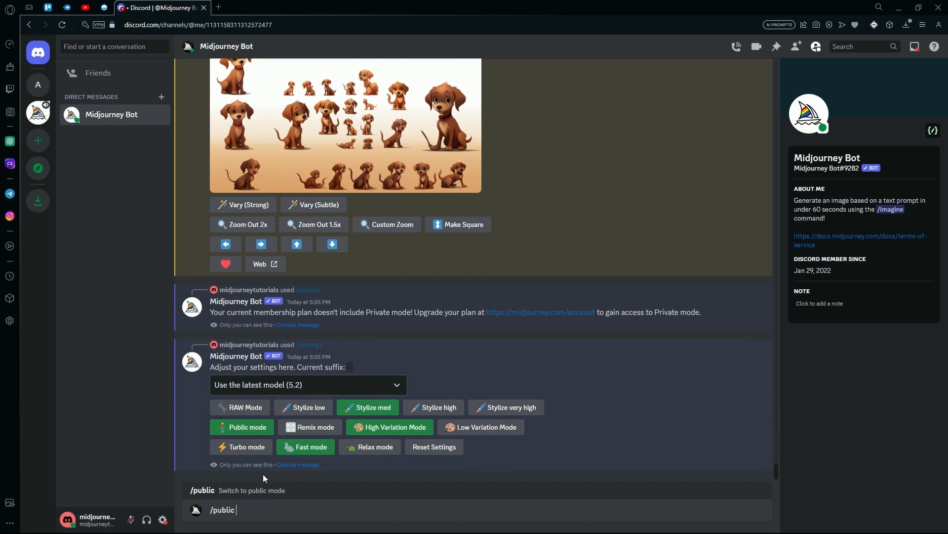
{"action": "key", "text": "Return"}
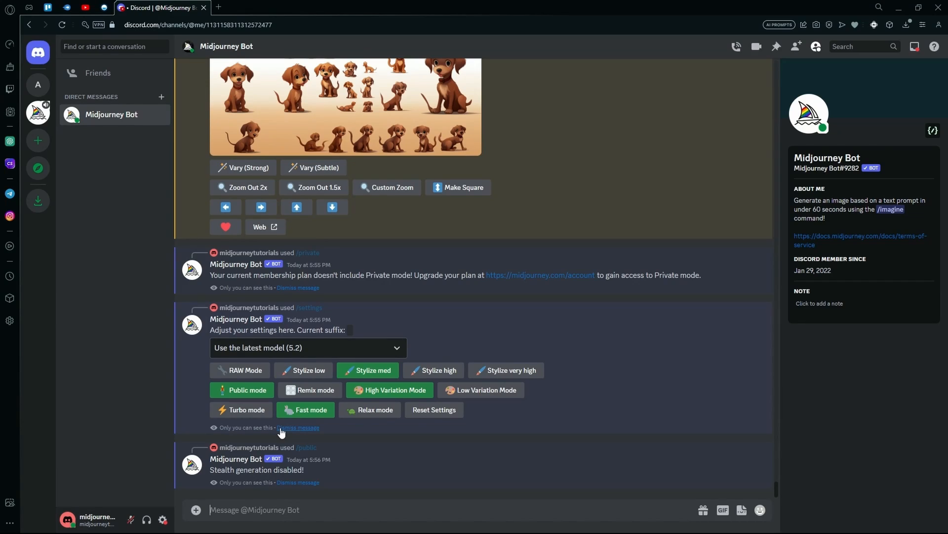